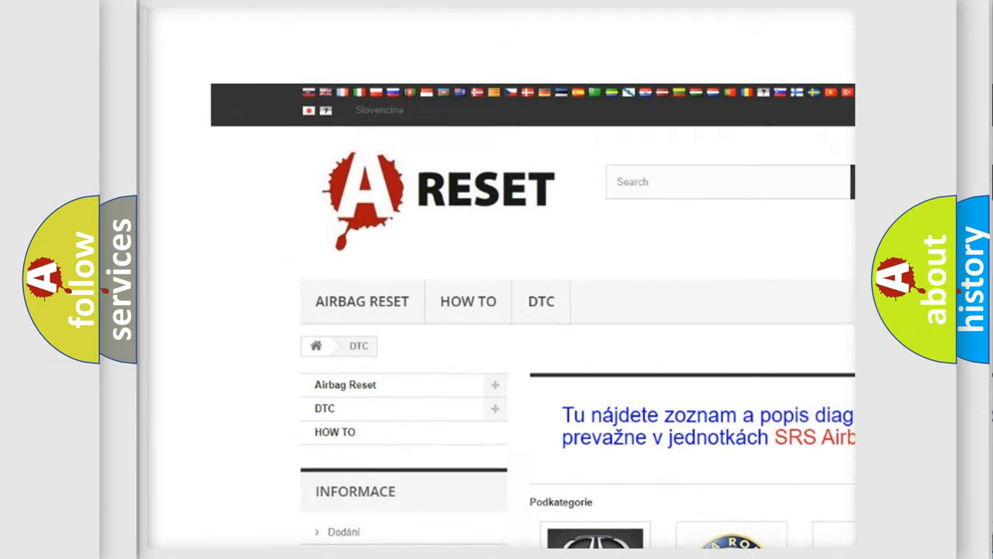
pyautogui.scroll(-3)
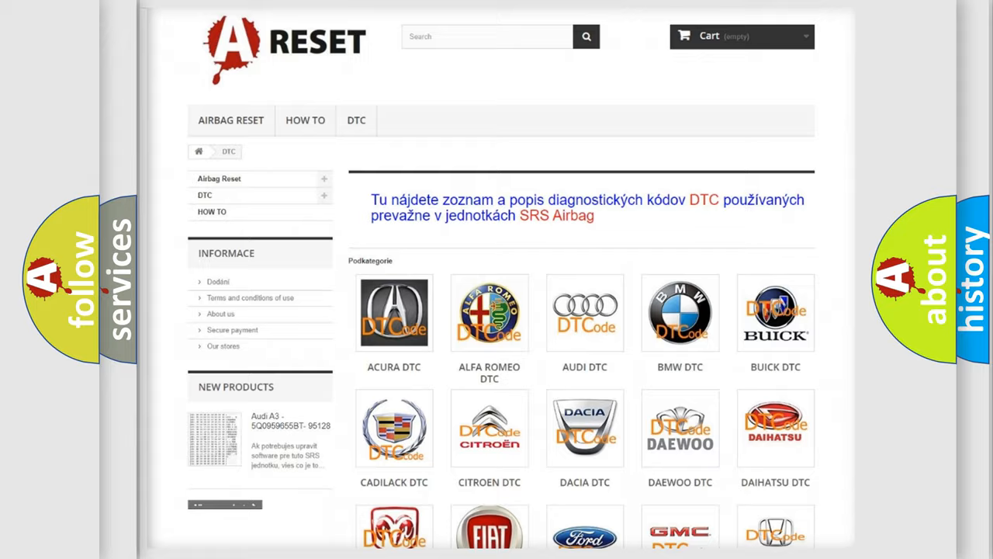
pyautogui.scroll(-3)
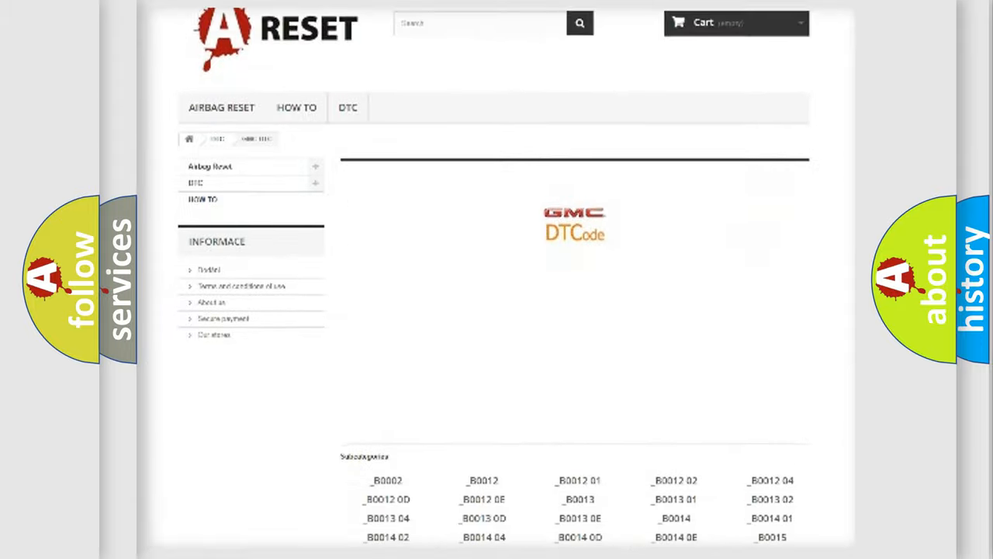
pyautogui.scroll(-3)
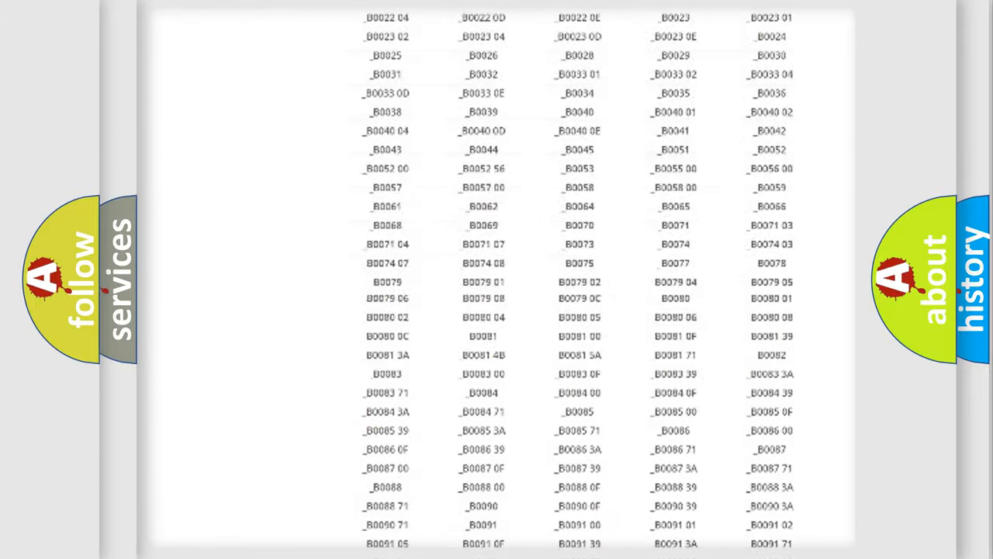
pyautogui.scroll(3)
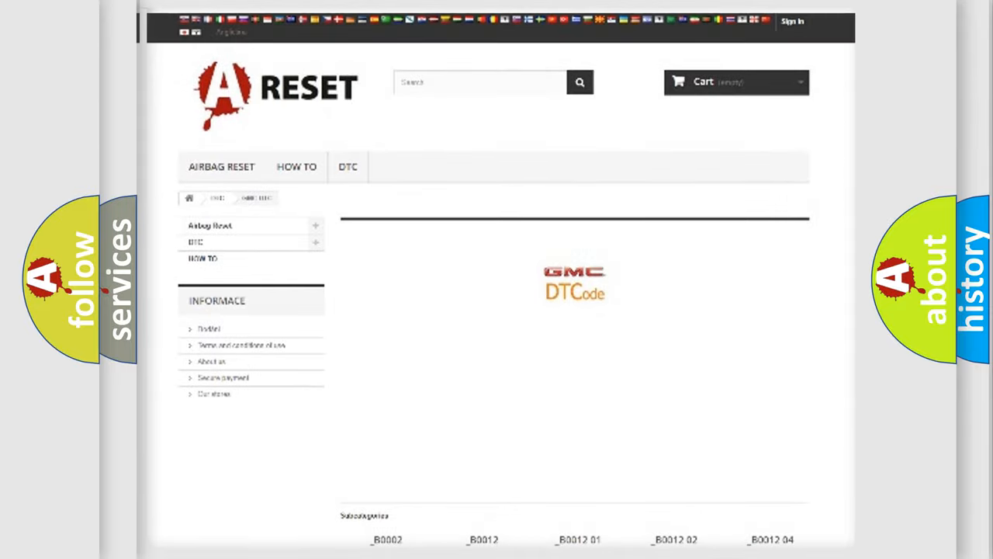